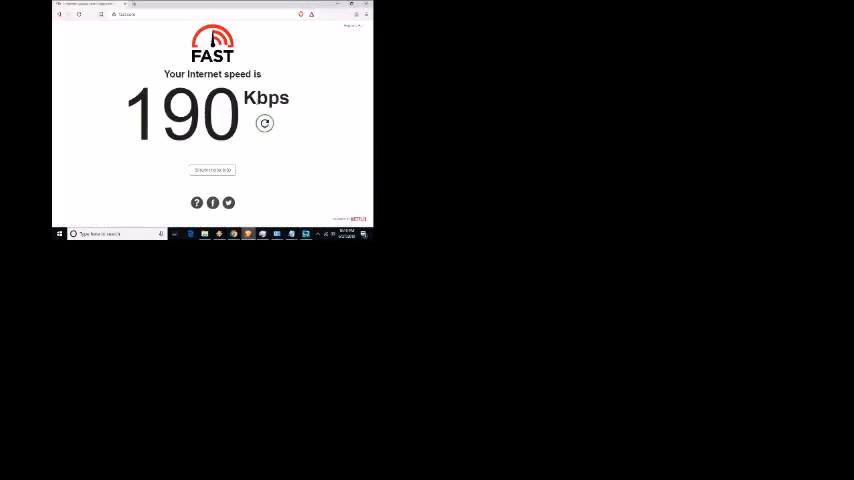
Restart the FAST.com speed test from the 190 Kbps result to begin a fresh download measurement
{"action": "left_click", "coordinate": [264, 123]}
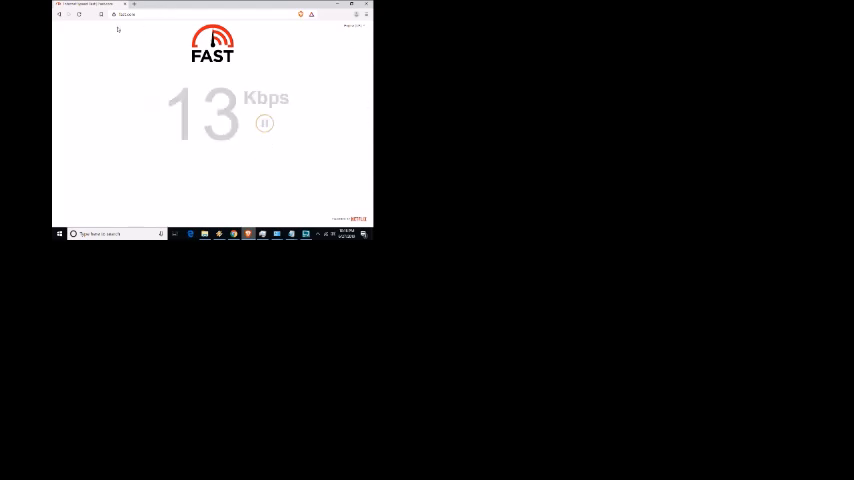
{"action": "mouse_move", "coordinate": [191, 57]}
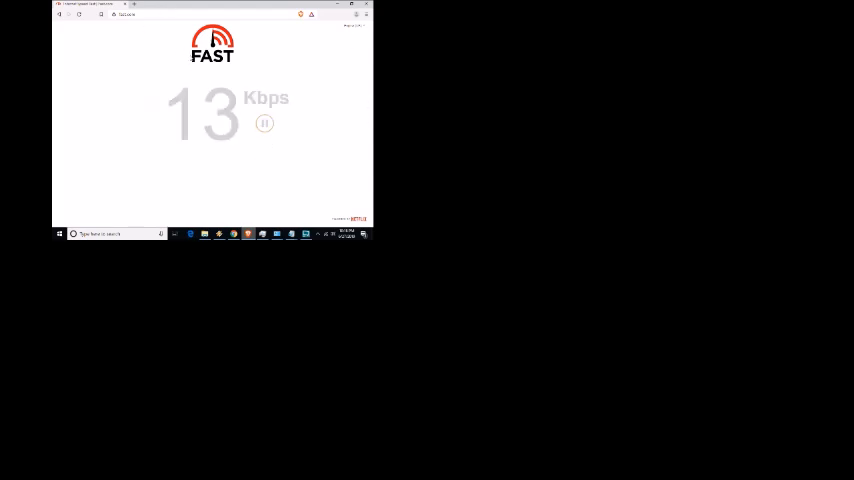